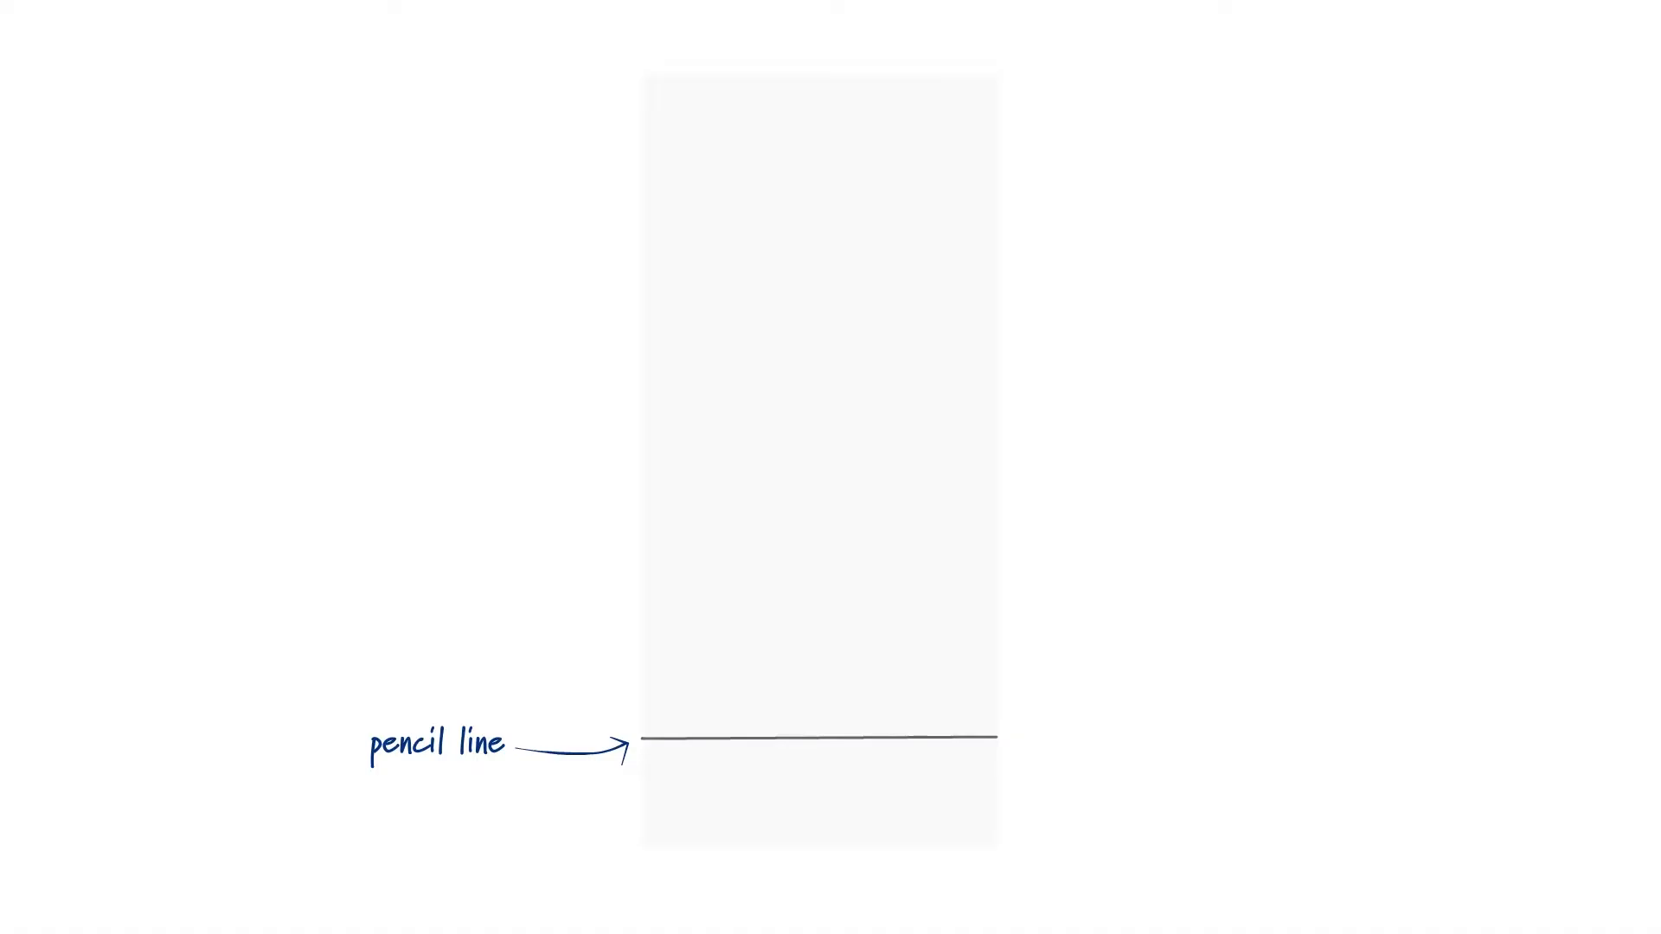
- Remove the 'pencil line' caption and place a dark green spot centred on the pencil line
{"action": "left_click", "coordinate": [813, 717]}
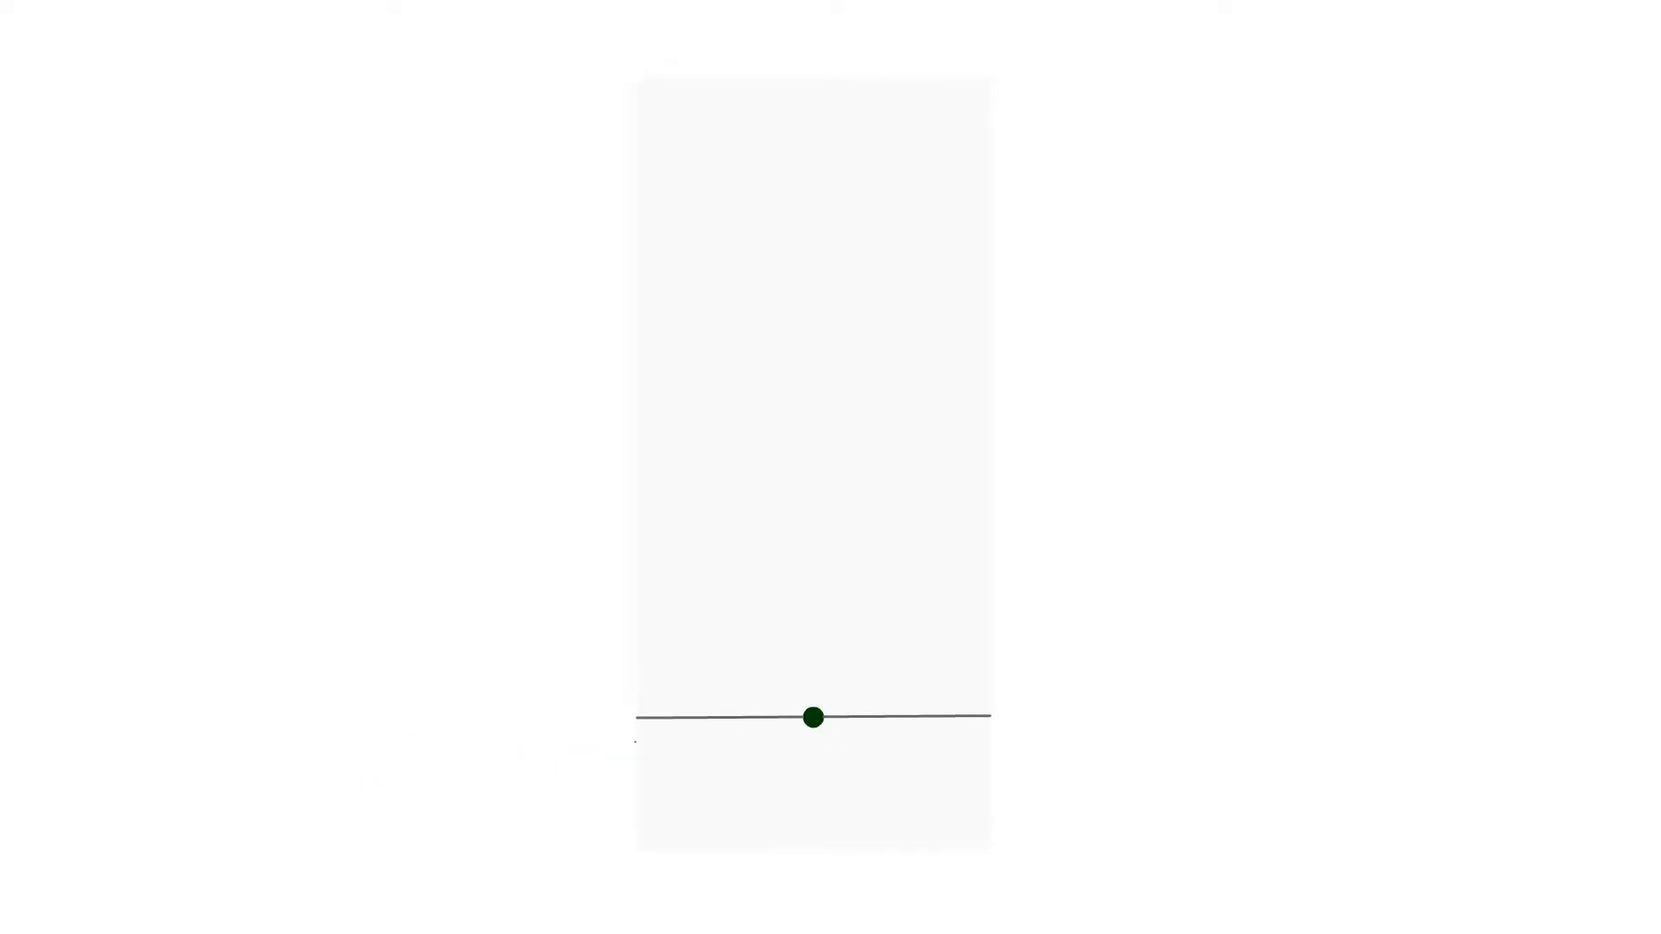